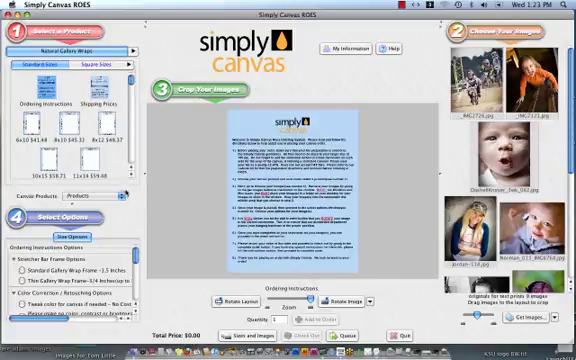
- Choose Presentation Bags as the canvas product and select the size for prints up to 20x40 inches
click(96, 196)
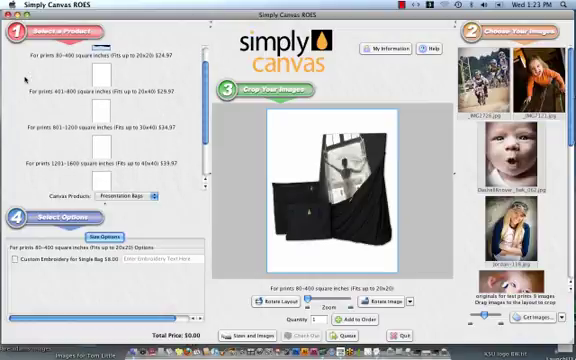
scroll(down, 3)
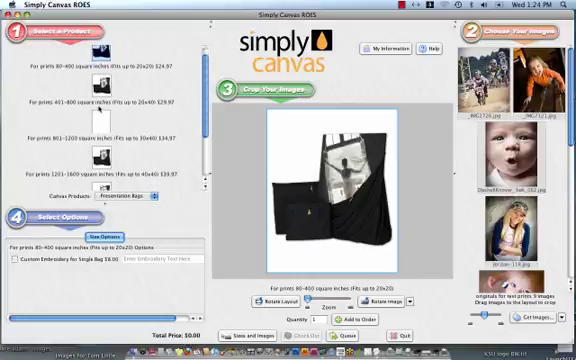
scroll(down, 3)
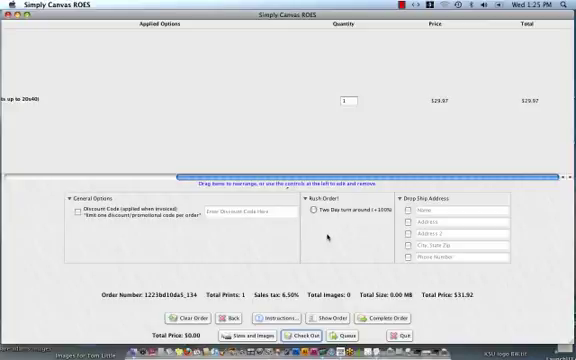
mouse_move(424, 248)
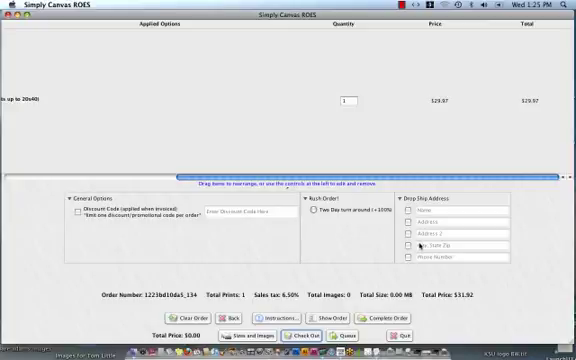
mouse_move(420, 244)
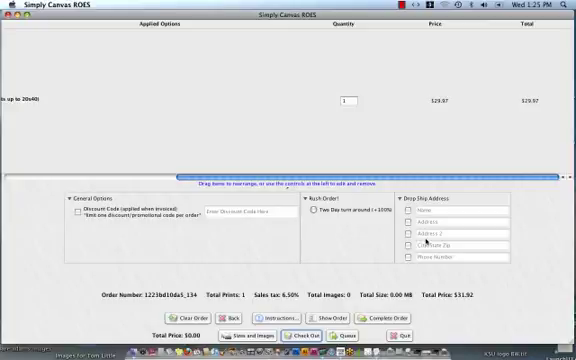